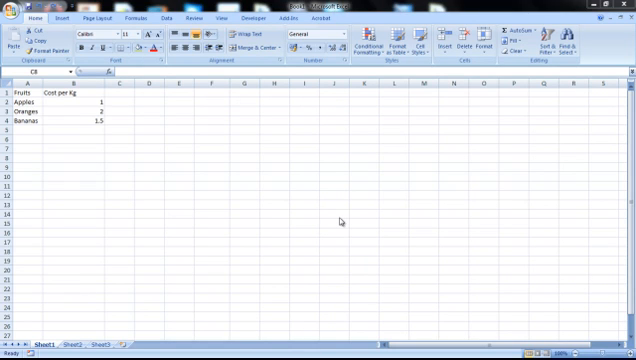
mouse_move(238, 218)
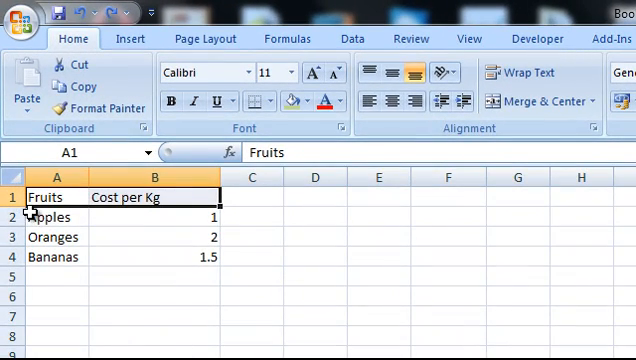
mouse_move(70, 206)
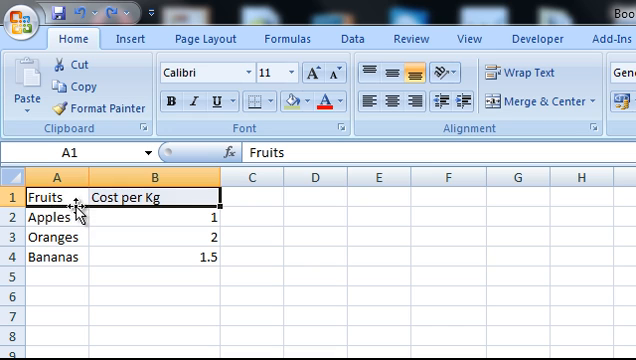
mouse_move(172, 100)
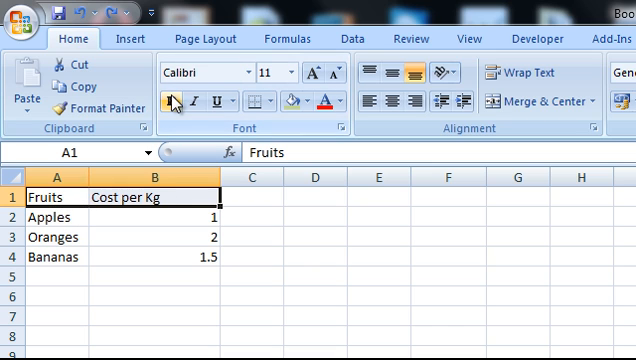
Make the Fruits and Cost per Kg header cells bold
click(48, 216)
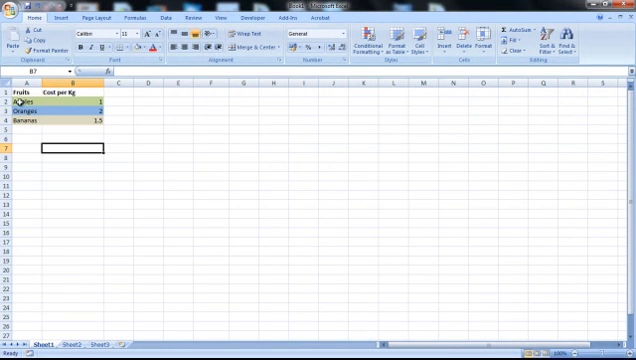
Format the Cost per Kg prices as £ currency and add All Borders around the price list
click(22, 104)
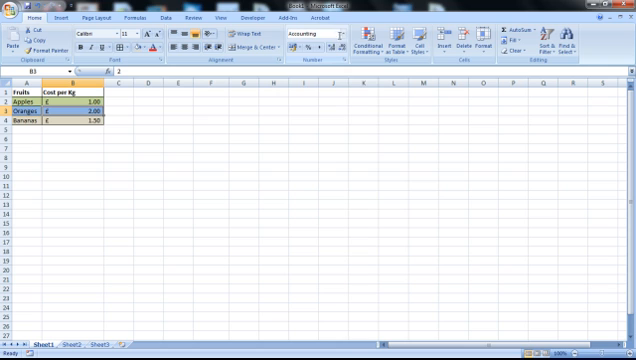
click(318, 32)
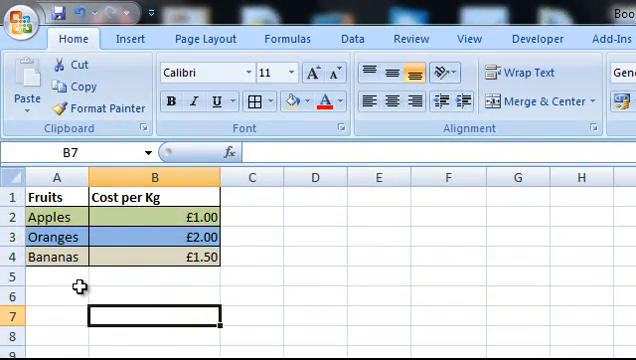
mouse_move(144, 252)
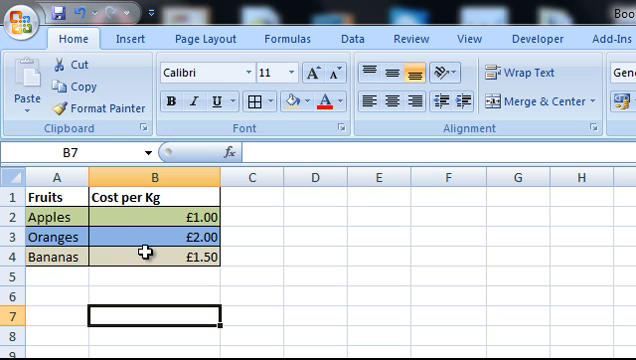
Convert A1:B4 into an Excel table with 'My table has headers' ticked
drag(40, 196, 150, 256)
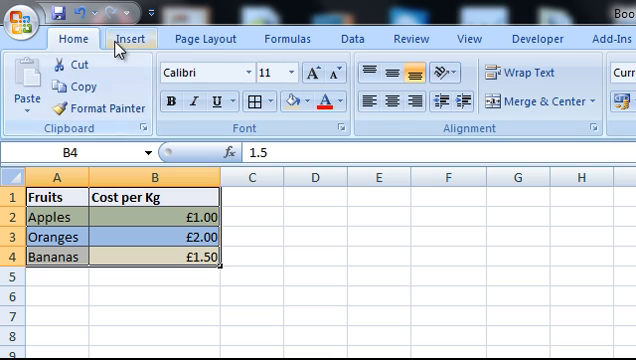
click(130, 38)
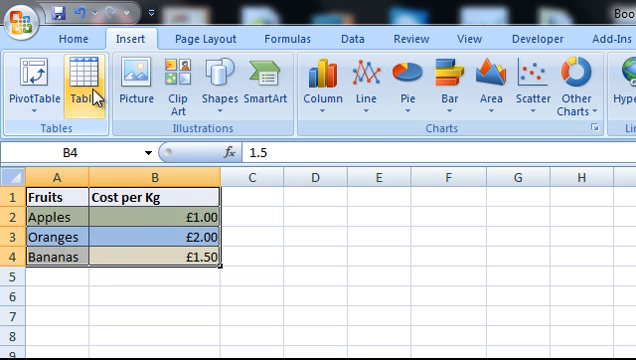
mouse_move(84, 90)
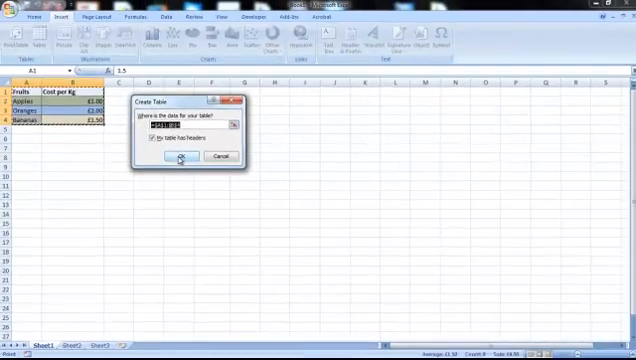
click(178, 160)
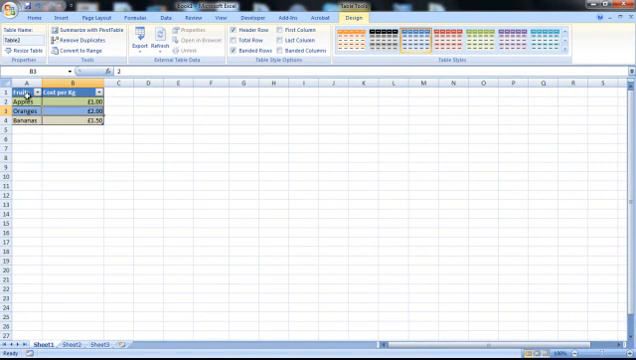
Sort the fruit rows from the Fruits header drop-down and filter which fruits are shown
click(62, 92)
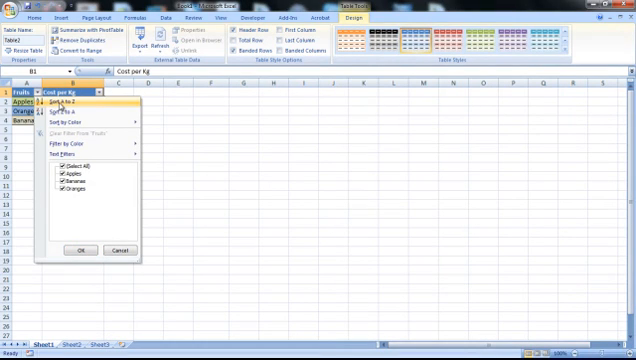
mouse_move(72, 108)
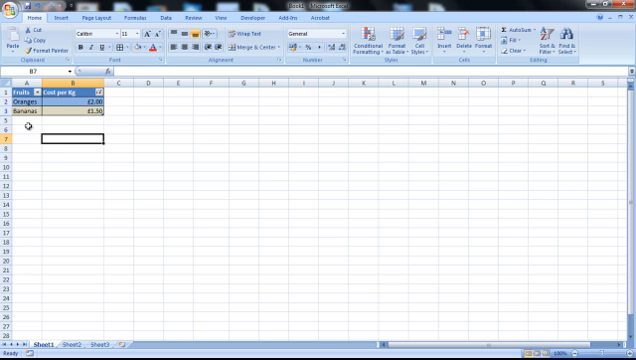
click(88, 94)
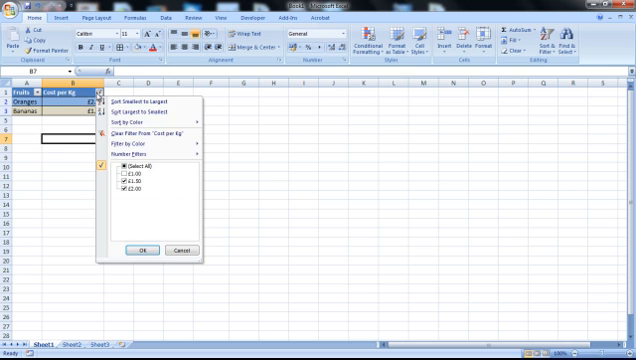